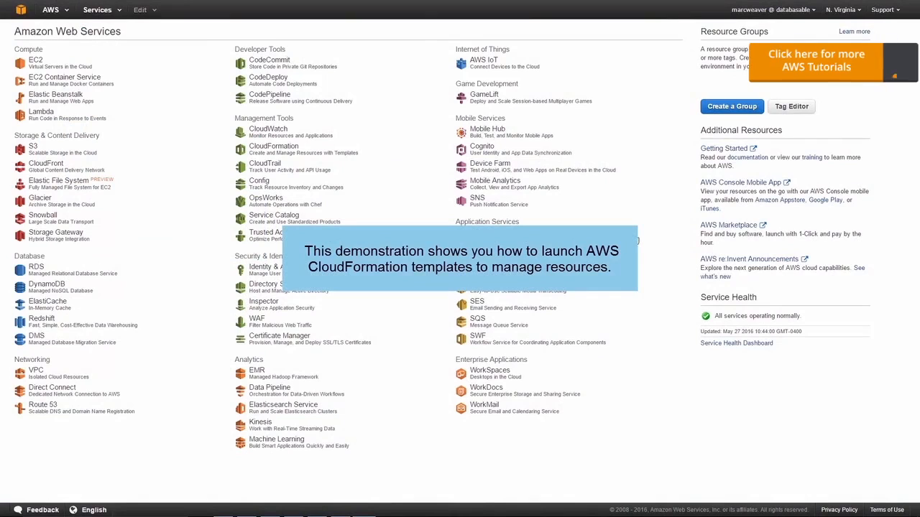
pyautogui.moveTo(898, 57)
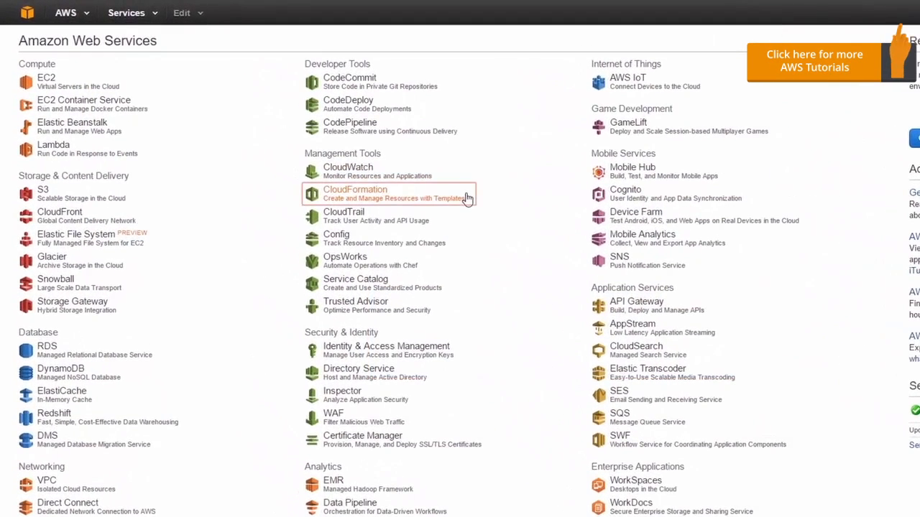
# Step: Go to the CloudFormation service from the Services list under Management Tools
pyautogui.click(354, 193)
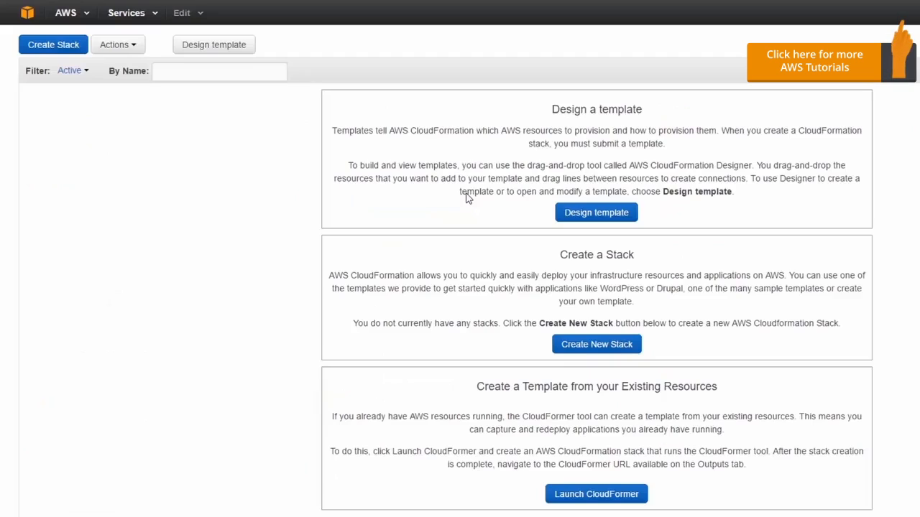
pyautogui.moveTo(463, 192)
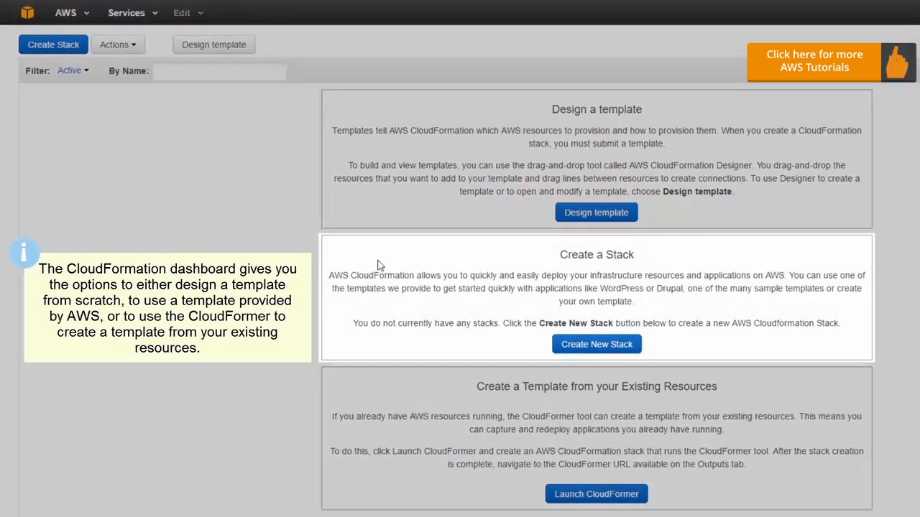
pyautogui.moveTo(385, 273)
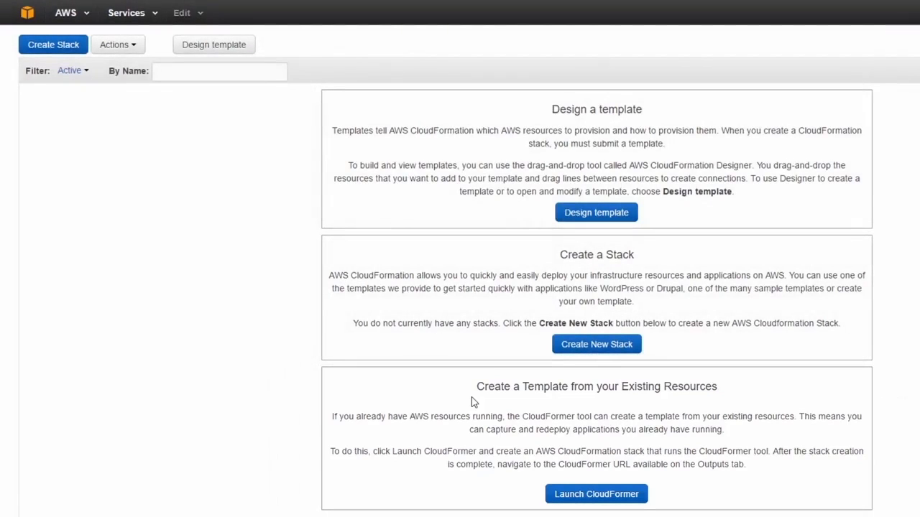
pyautogui.moveTo(560, 268)
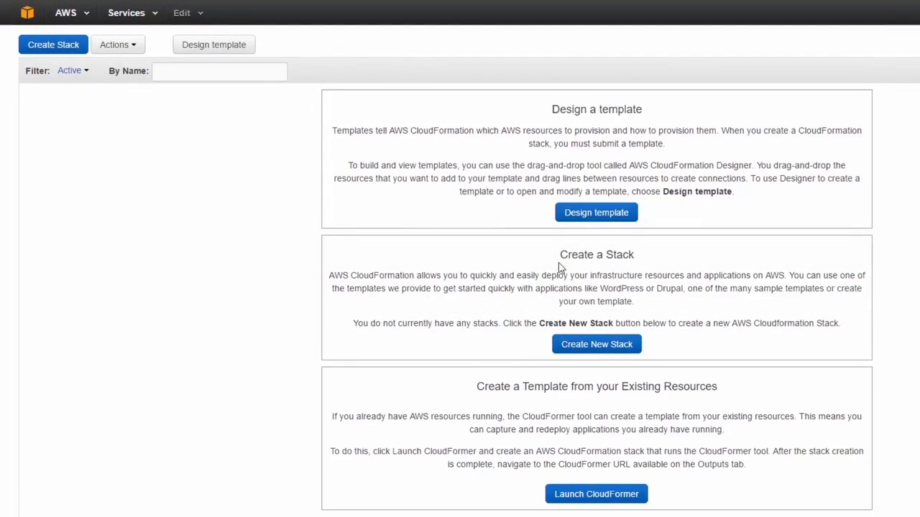
# Step: Start a new stack using the Single Instance Samples 'WordPress blog' sample template
pyautogui.click(595, 345)
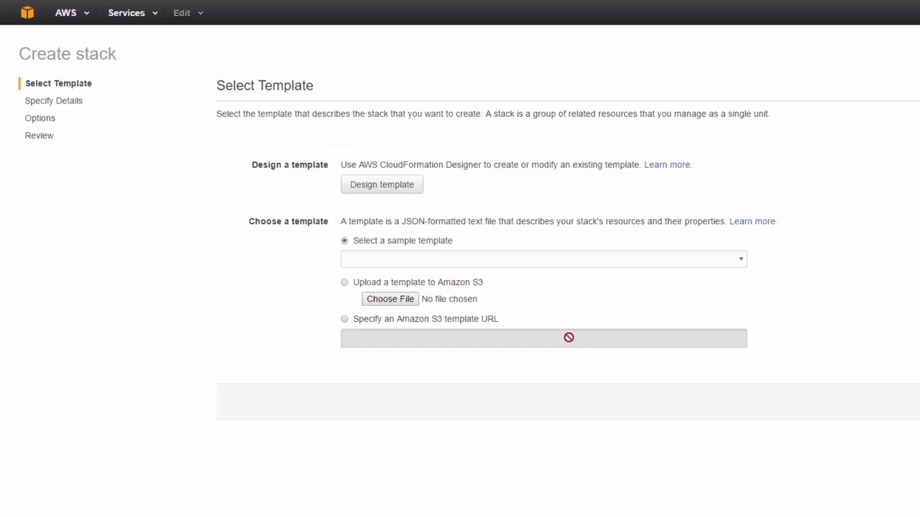
pyautogui.moveTo(286, 172)
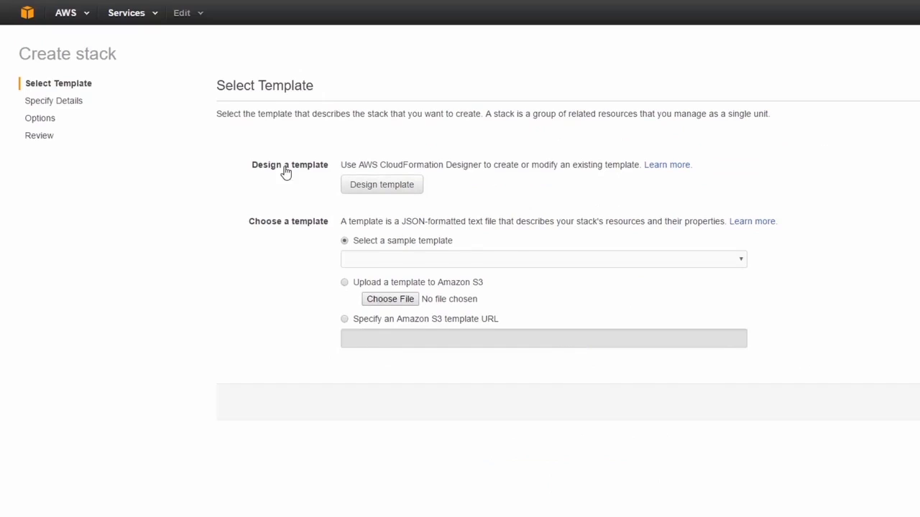
pyautogui.moveTo(555, 263)
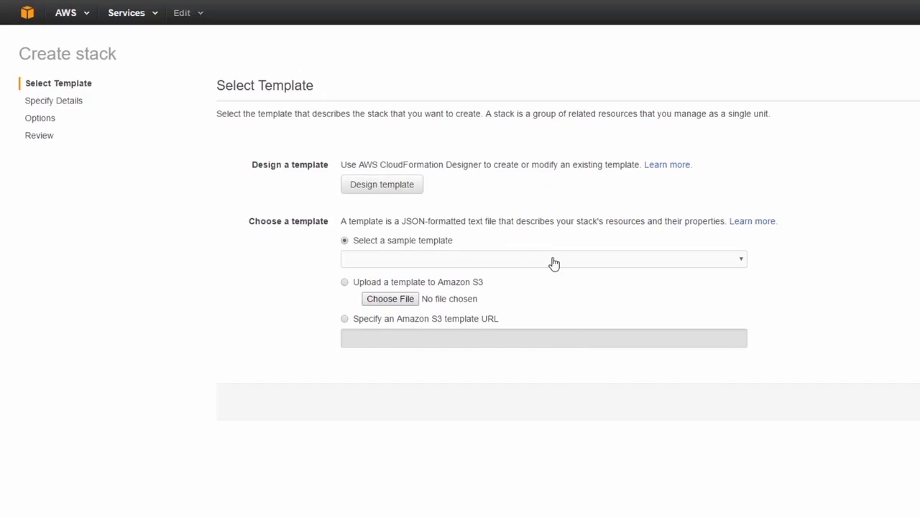
pyautogui.click(543, 259)
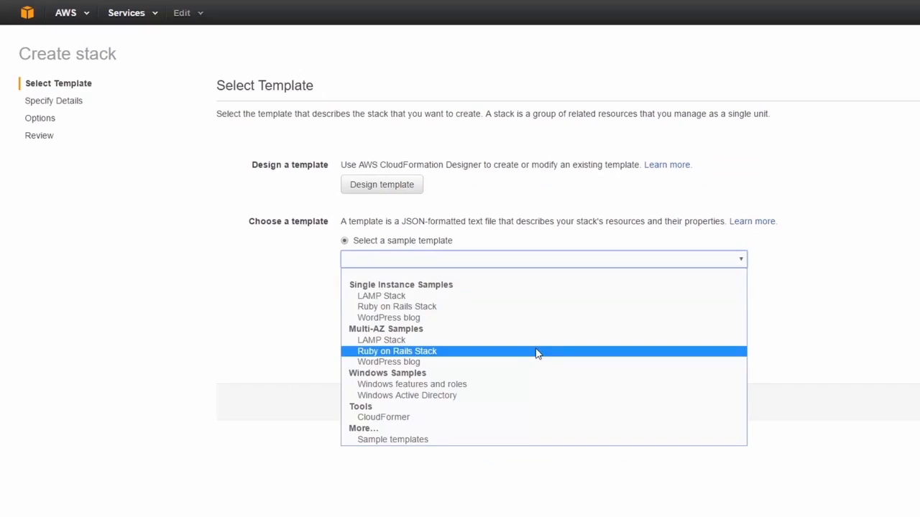
pyautogui.moveTo(522, 324)
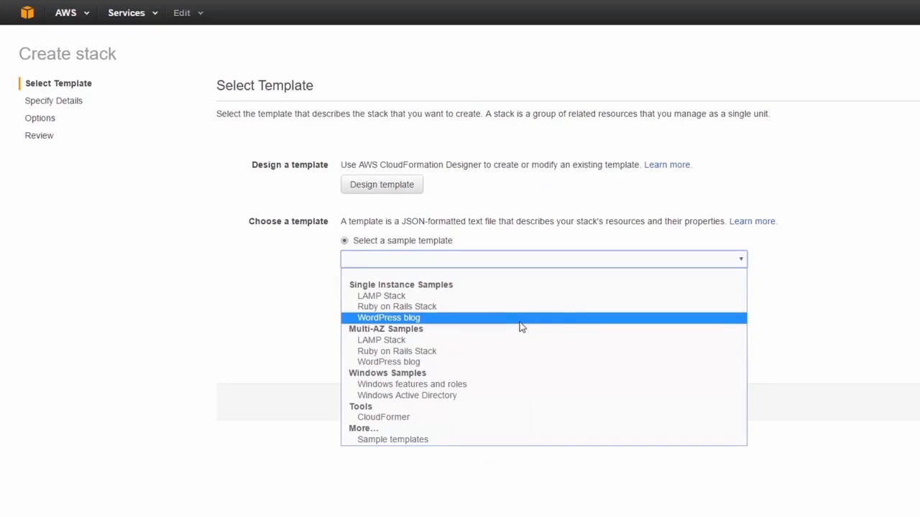
pyautogui.click(389, 318)
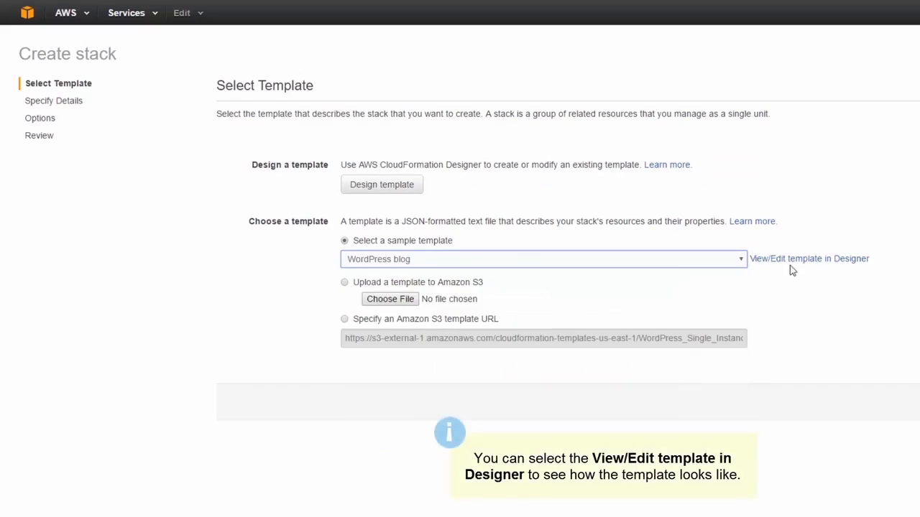
pyautogui.moveTo(799, 266)
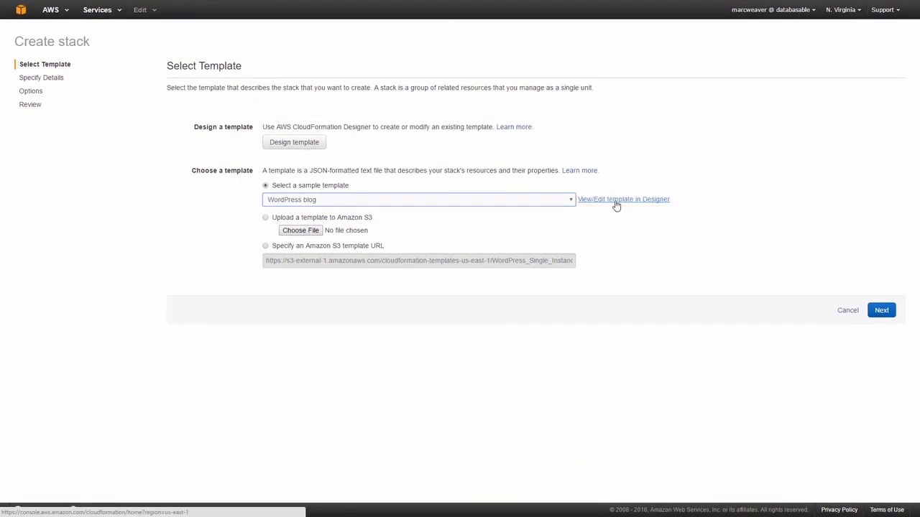
pyautogui.click(622, 198)
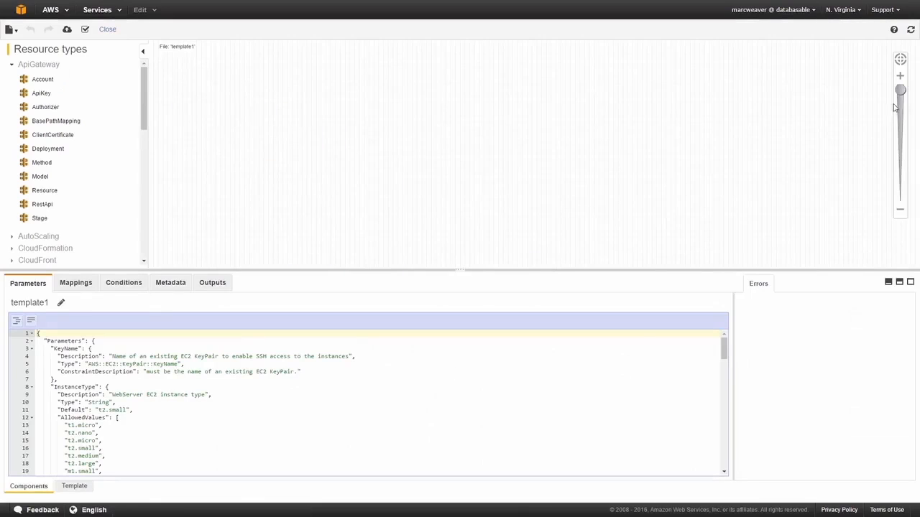
pyautogui.moveTo(899, 89); pyautogui.dragTo(899, 175)
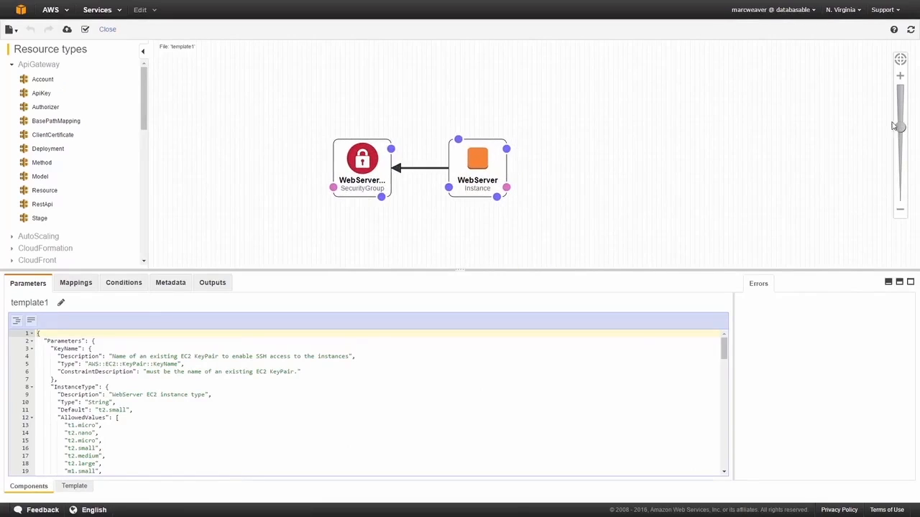
pyautogui.moveTo(558, 179)
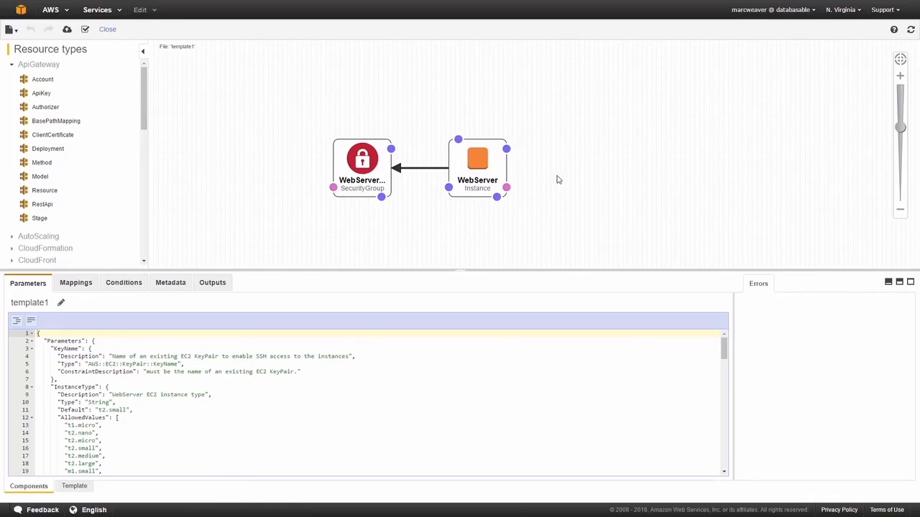
pyautogui.moveTo(477, 160)
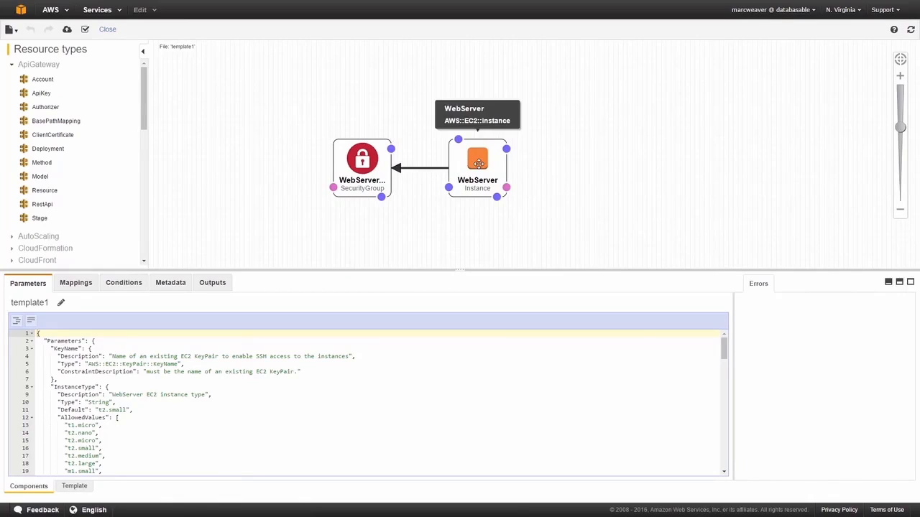
pyautogui.moveTo(363, 158)
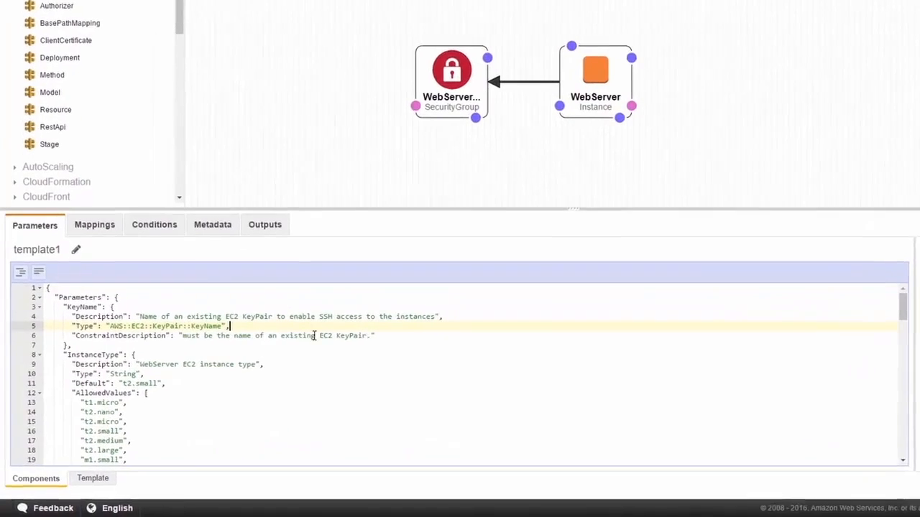
pyautogui.scroll(-3)
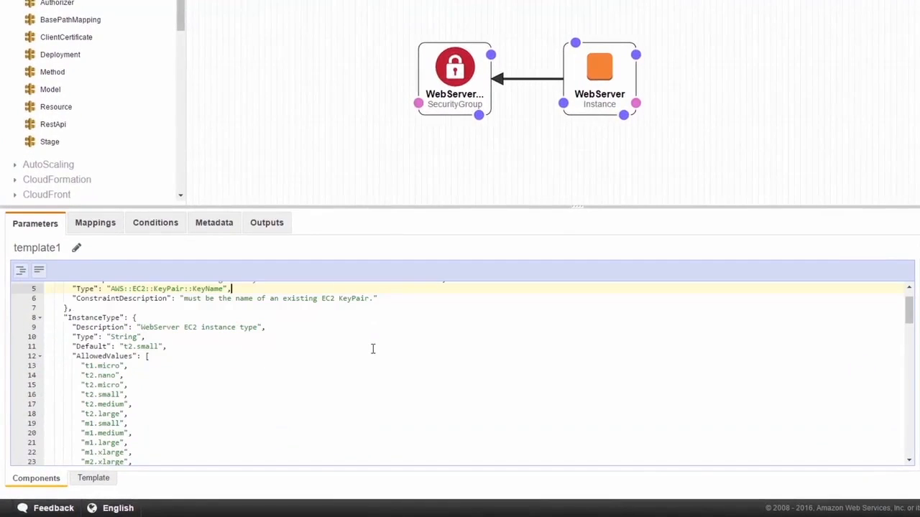
pyautogui.scroll(-3)
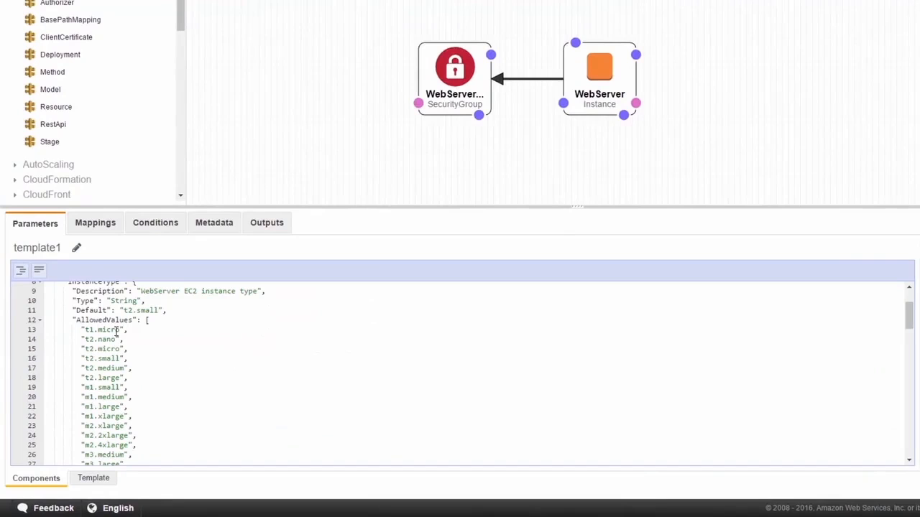
pyautogui.scroll(-3)
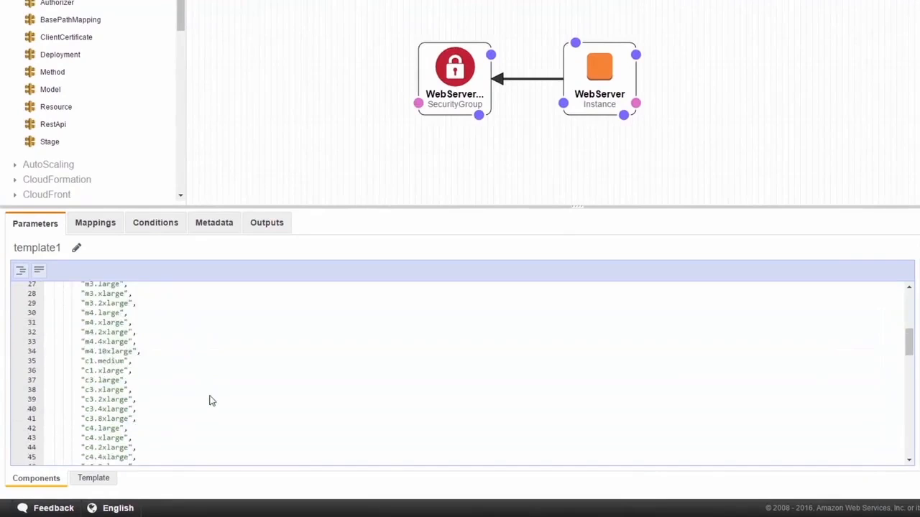
pyautogui.scroll(-3)
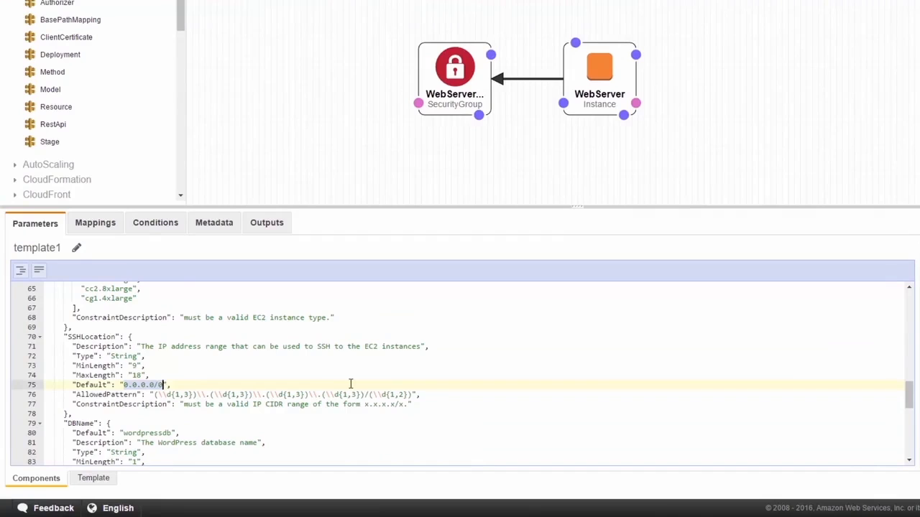
pyautogui.scroll(-3)
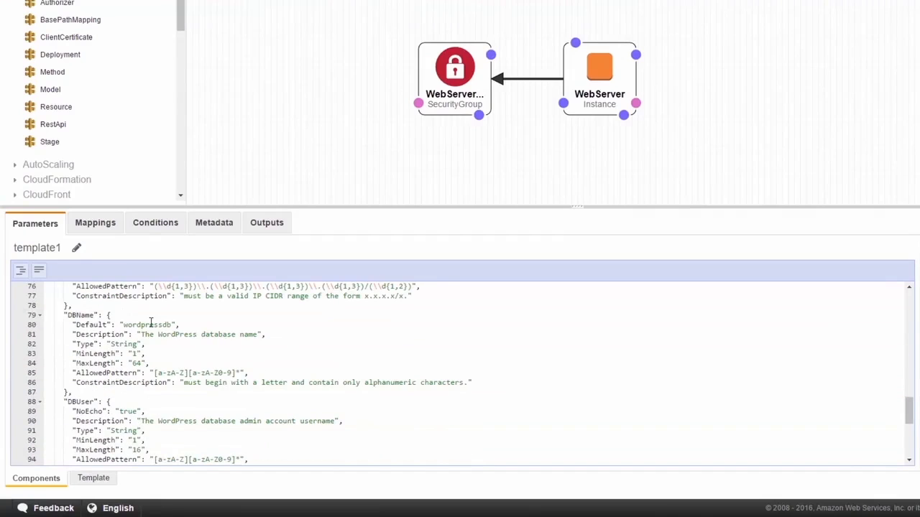
pyautogui.scroll(-3)
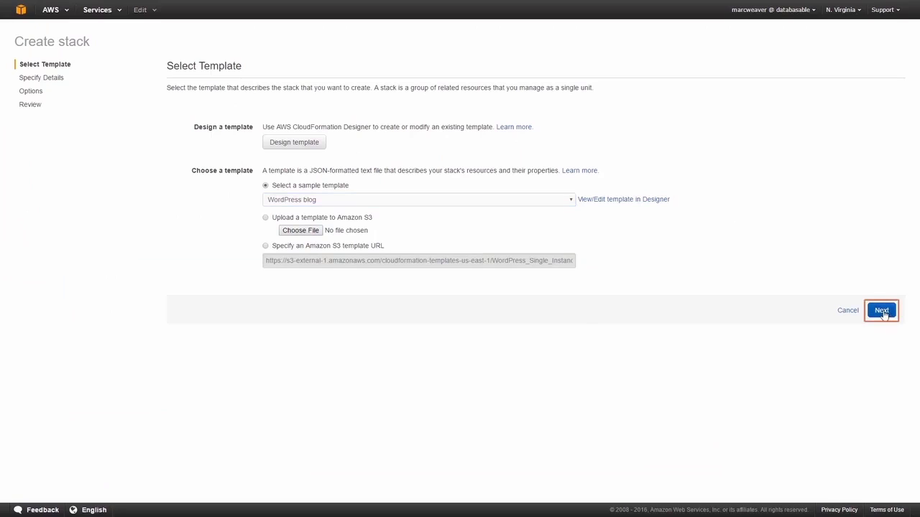
# Step: Proceed to parameters, name the stack 'test' and enter the DBPassword and DBRootPassword
pyautogui.click(881, 311)
pyautogui.write('t')
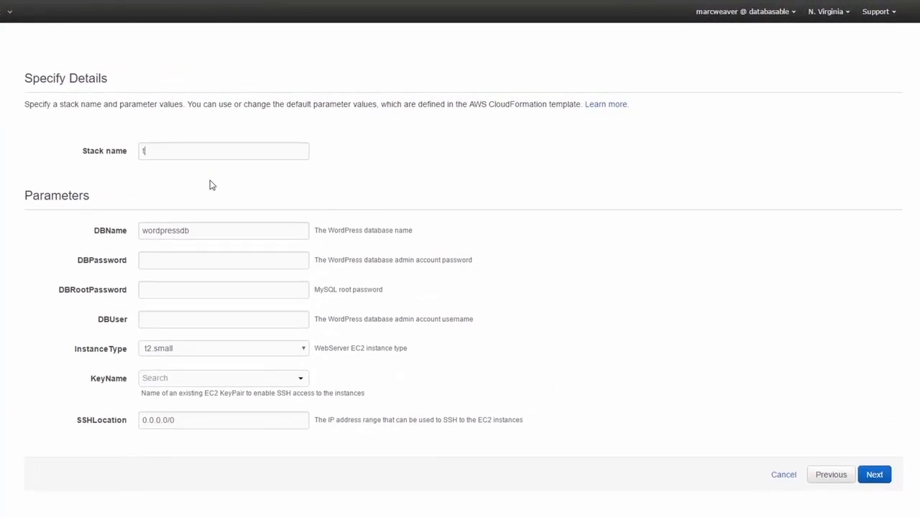
pyautogui.write('est')
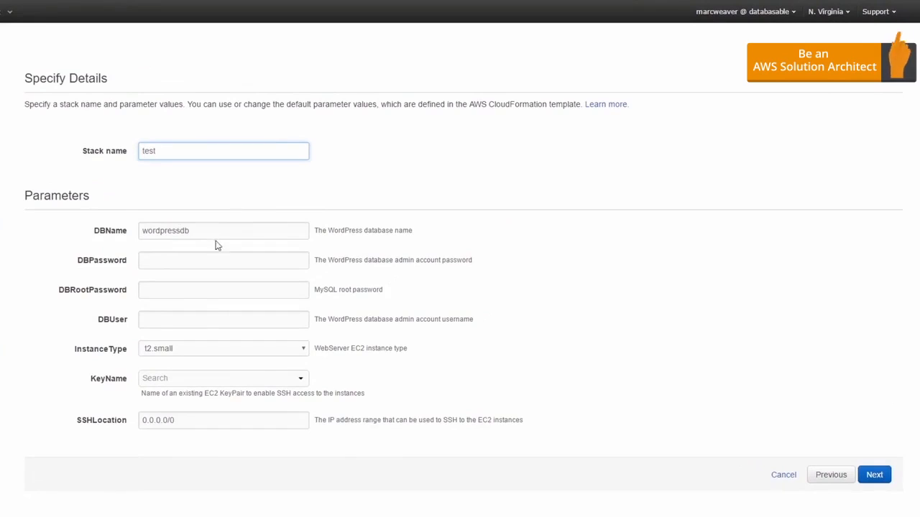
pyautogui.click(223, 260)
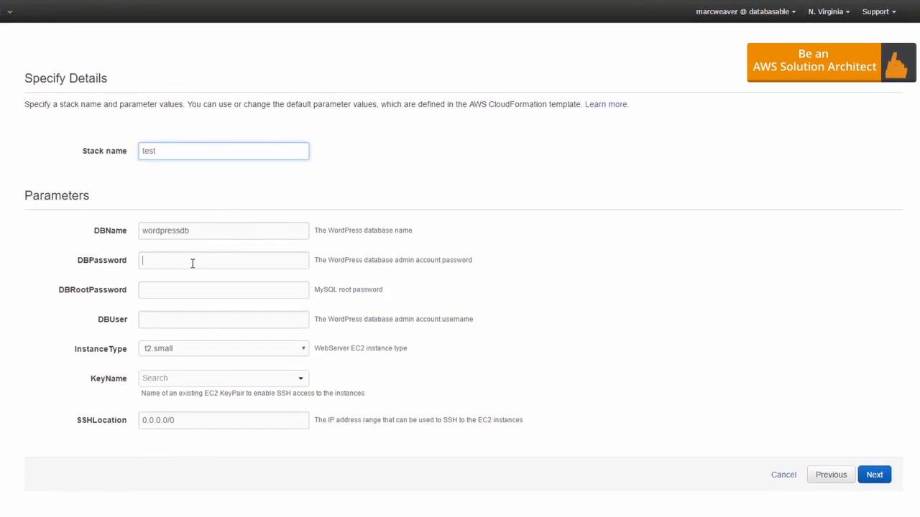
pyautogui.write('••')
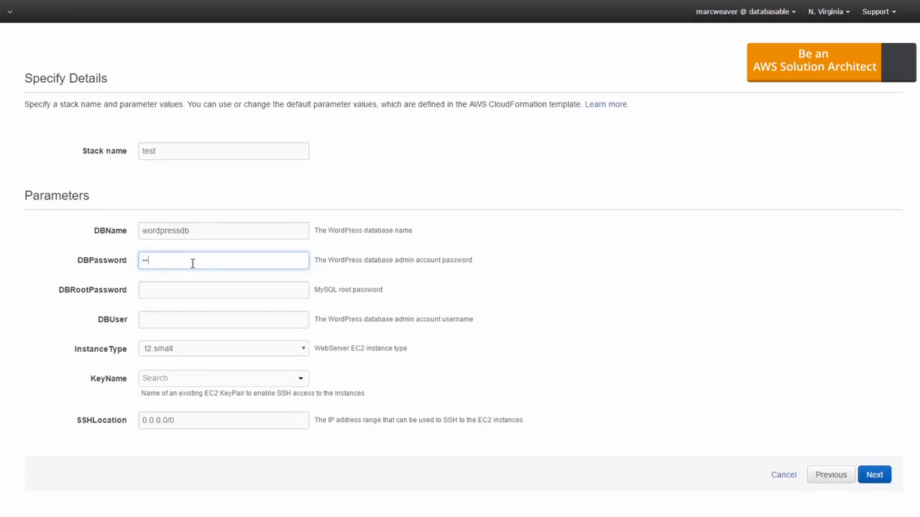
pyautogui.click(223, 290)
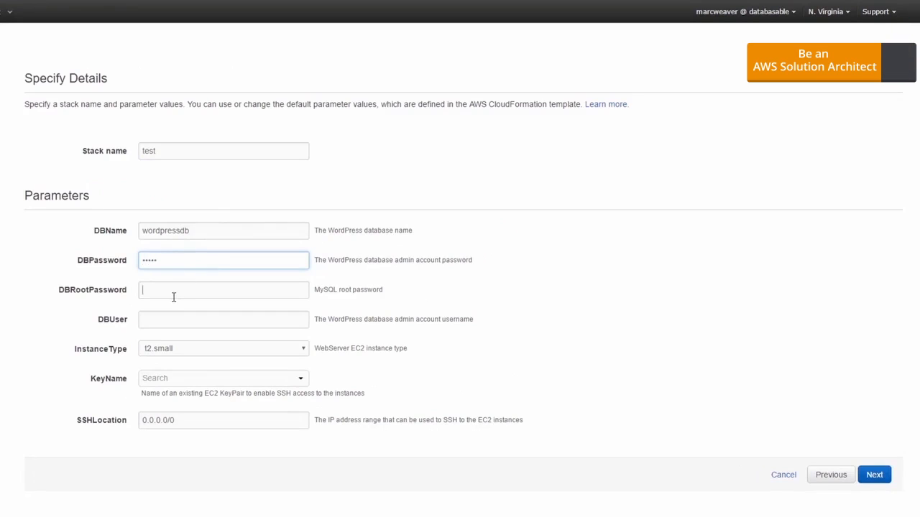
pyautogui.write('•••••')
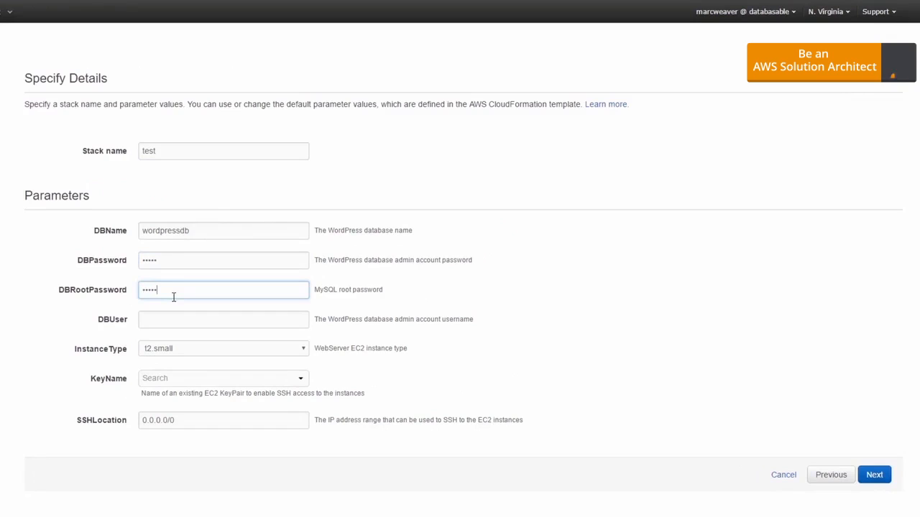
# Step: Set DBUser to 'admin' and choose t1.micro as the InstanceType
pyautogui.click(222, 319)
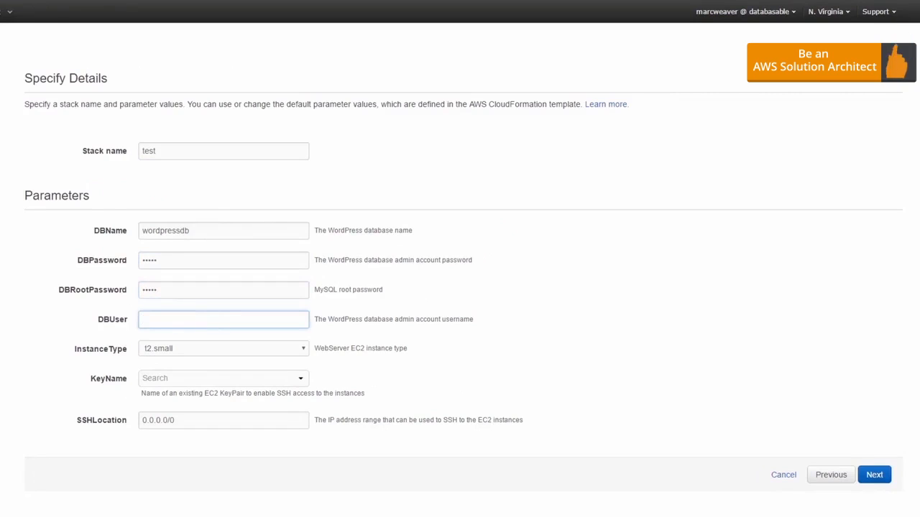
pyautogui.write('admin')
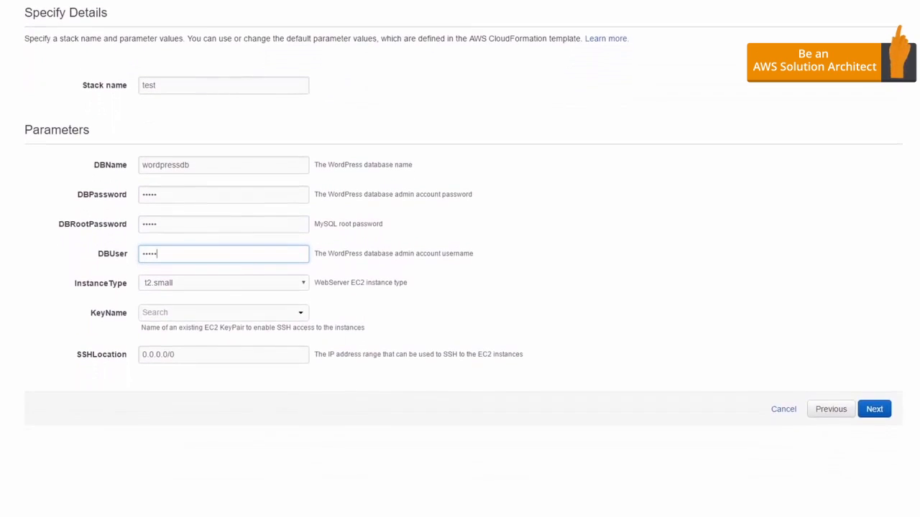
pyautogui.click(223, 282)
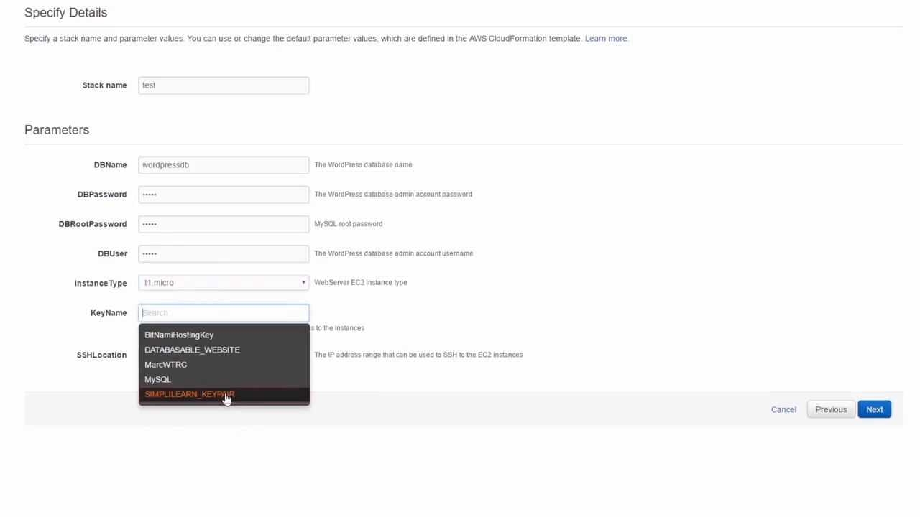
# Step: Use SIMPLILEARN_KEYPAIR as the KeyName and continue to the Options step
pyautogui.click(190, 394)
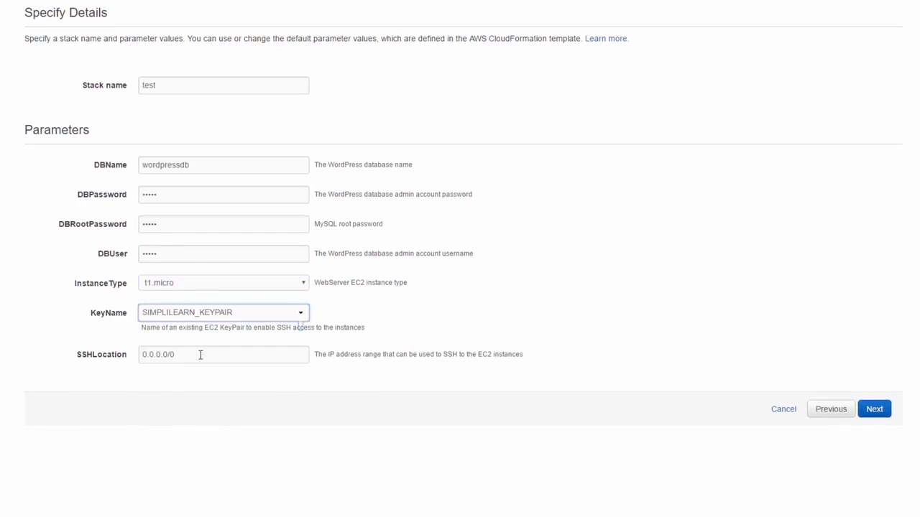
pyautogui.moveTo(184, 365)
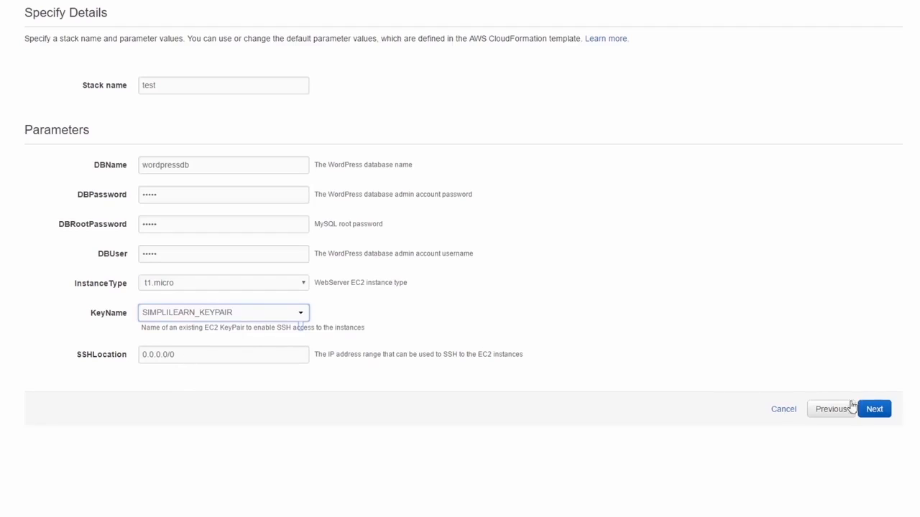
pyautogui.click(874, 408)
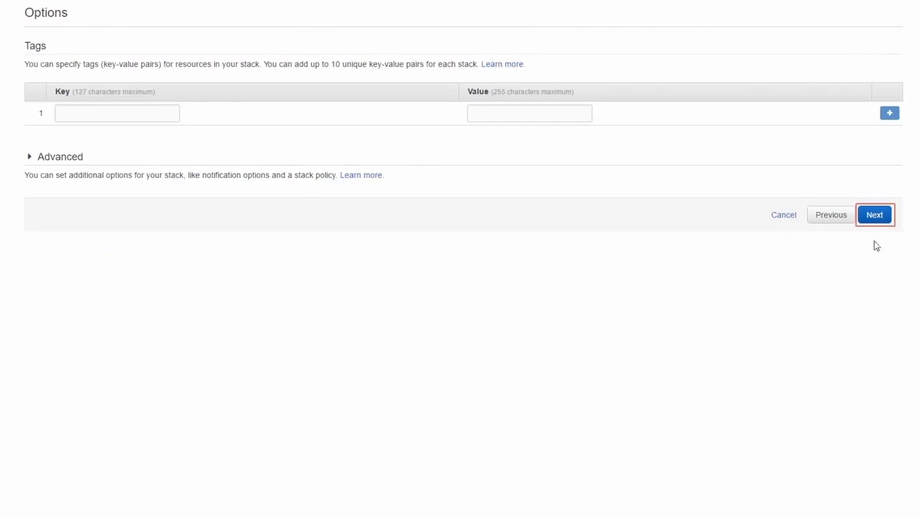
# Step: Skip tags to reach the Review page and highlight the EC2-instance warning in the description
pyautogui.click(874, 216)
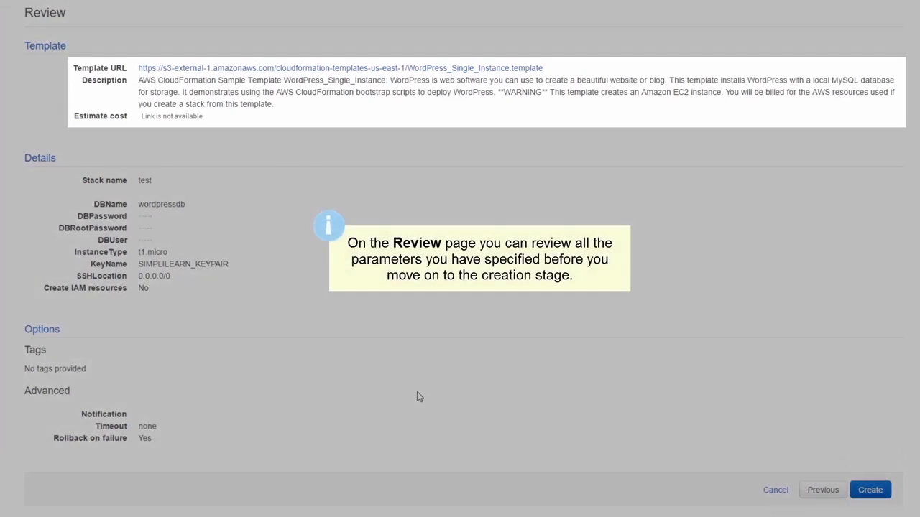
pyautogui.moveTo(251, 69)
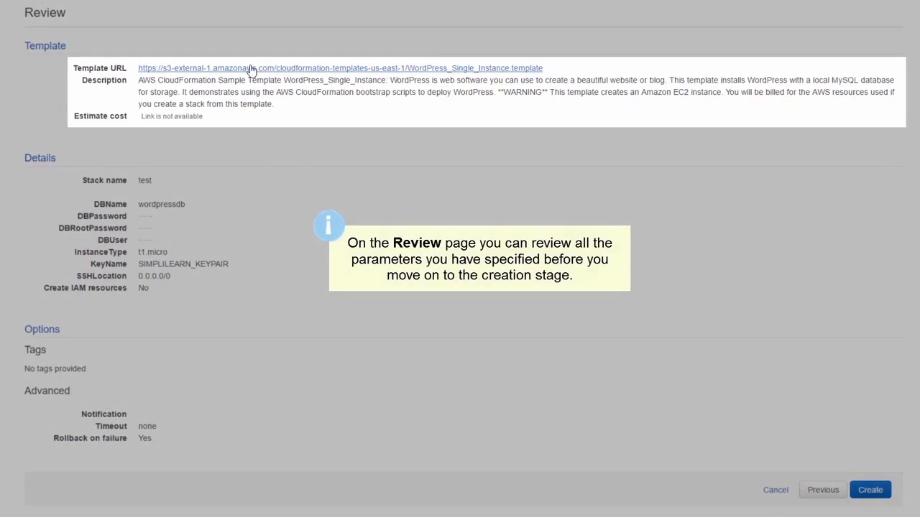
pyautogui.moveTo(339, 117)
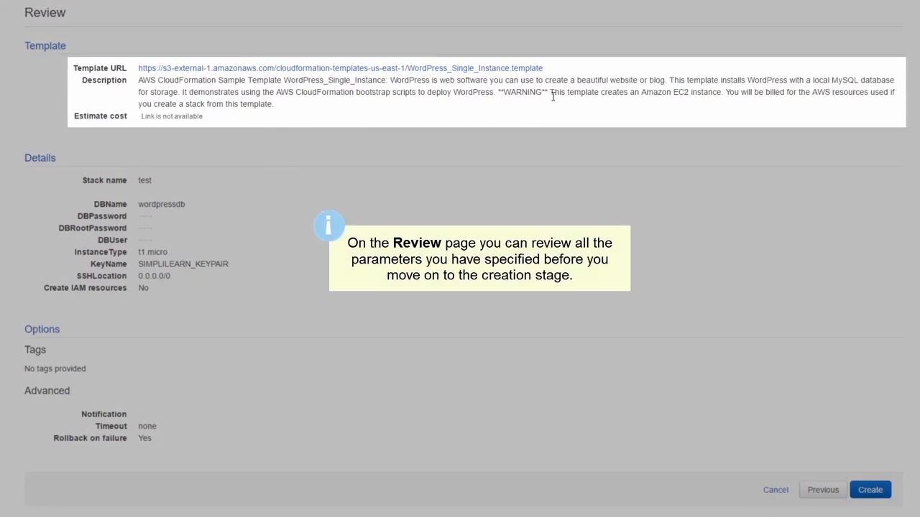
pyautogui.moveTo(549, 92); pyautogui.dragTo(722, 92)
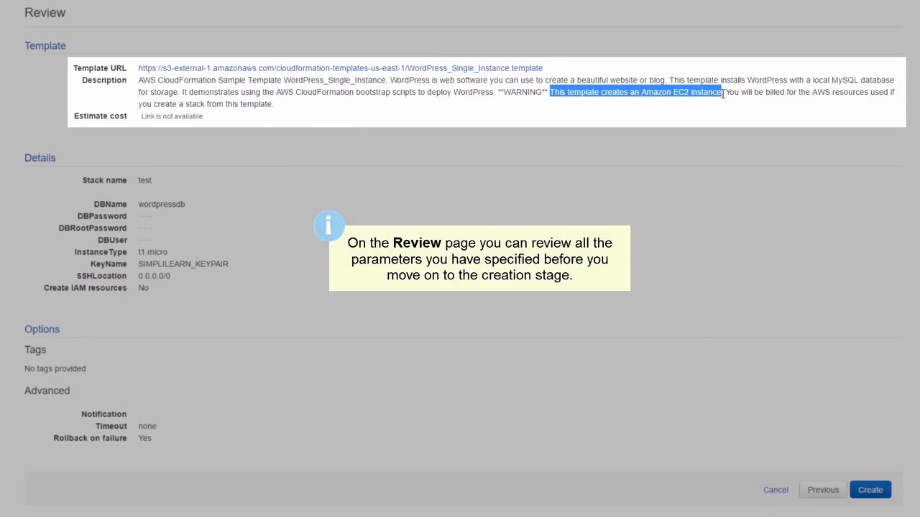